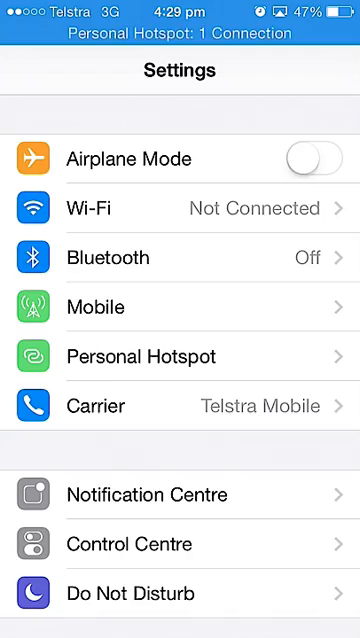
# Scroll the main Settings list down until General is visible.
pyautogui.scroll(-3)
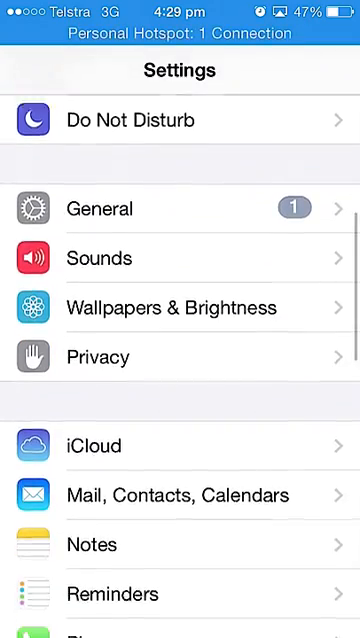
pyautogui.scroll(-3)
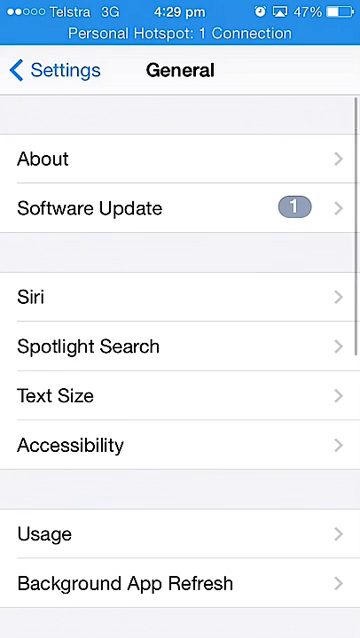
# Show the installed keyboards list under General > Keyboard, showing English (Australia).
pyautogui.scroll(-3)
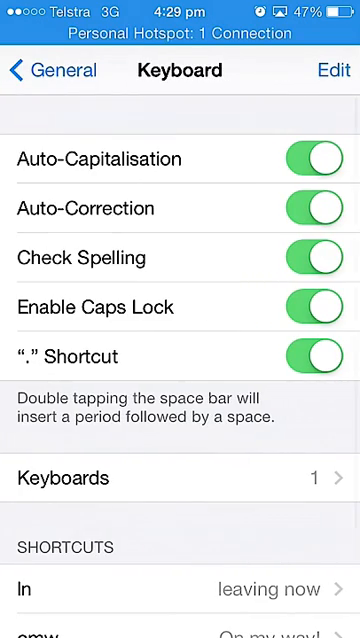
pyautogui.scroll(-3)
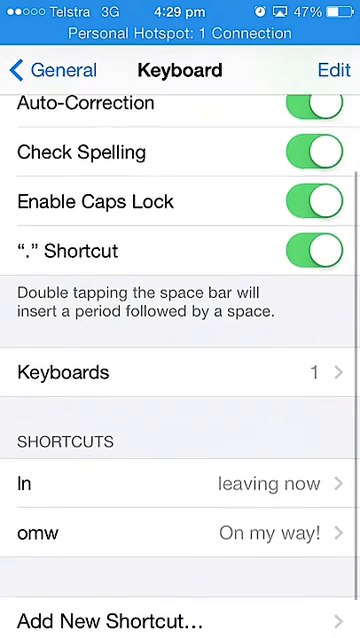
pyautogui.scroll(3)
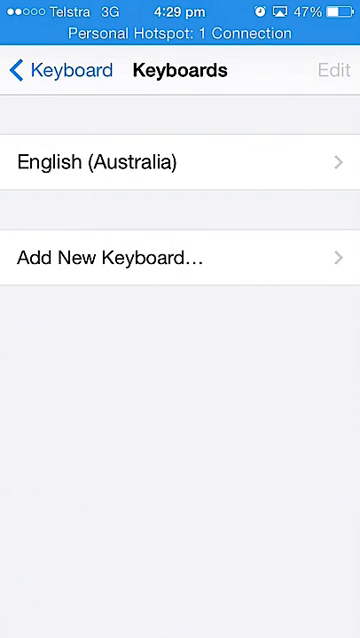
# Open Add New Keyboard and scroll the language list past Croatian through French toward Emoji.
pyautogui.click(180, 257)
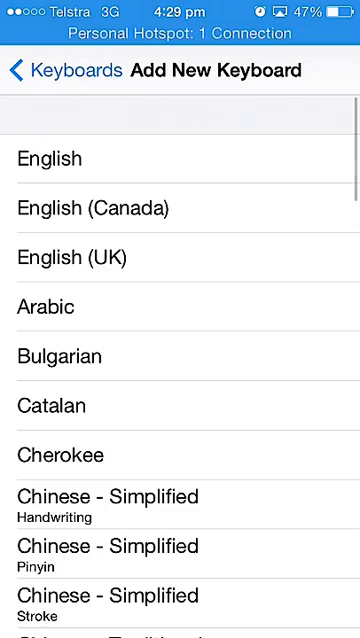
pyautogui.scroll(-3)
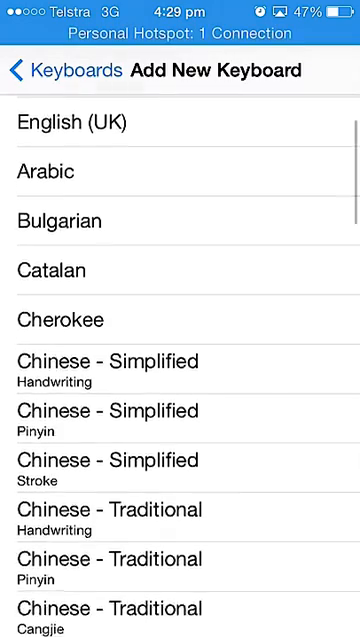
pyautogui.scroll(-3)
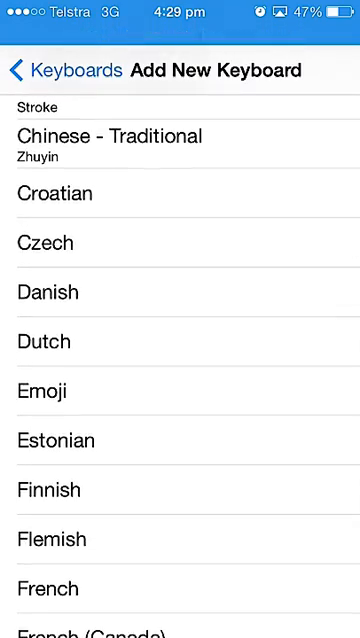